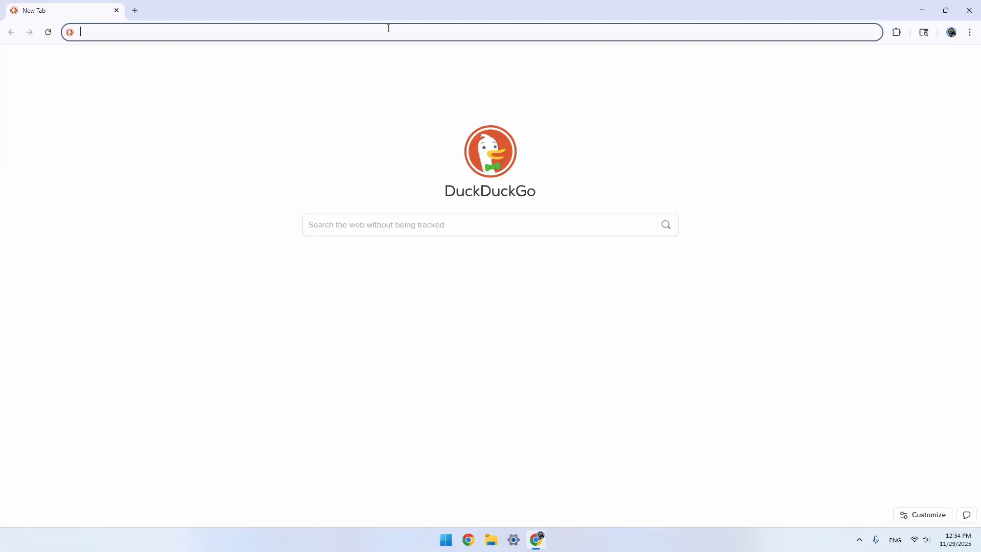
# Navigate to ndless.me to view the supported TI-Nspire OS versions
pyautogui.write('ndless.me')
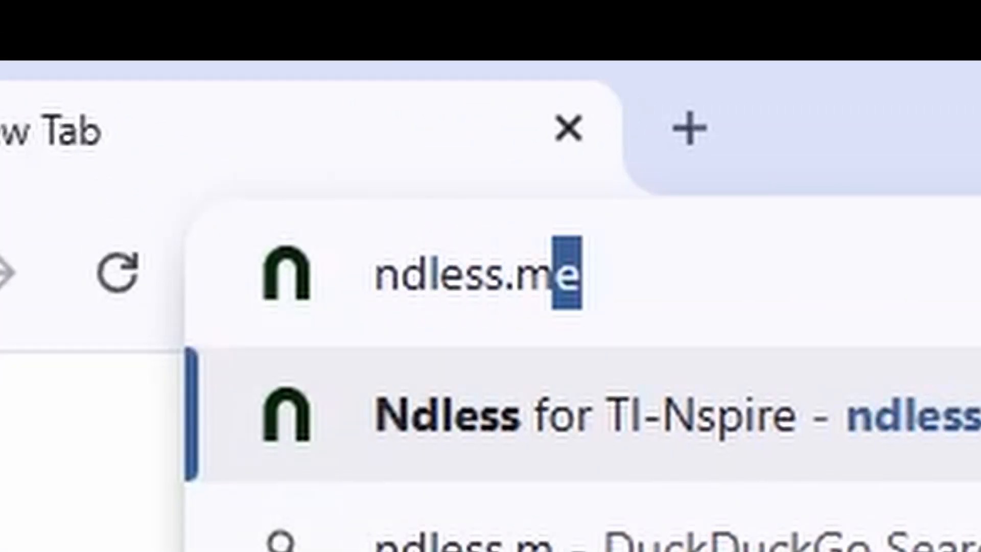
pyautogui.press('Enter')
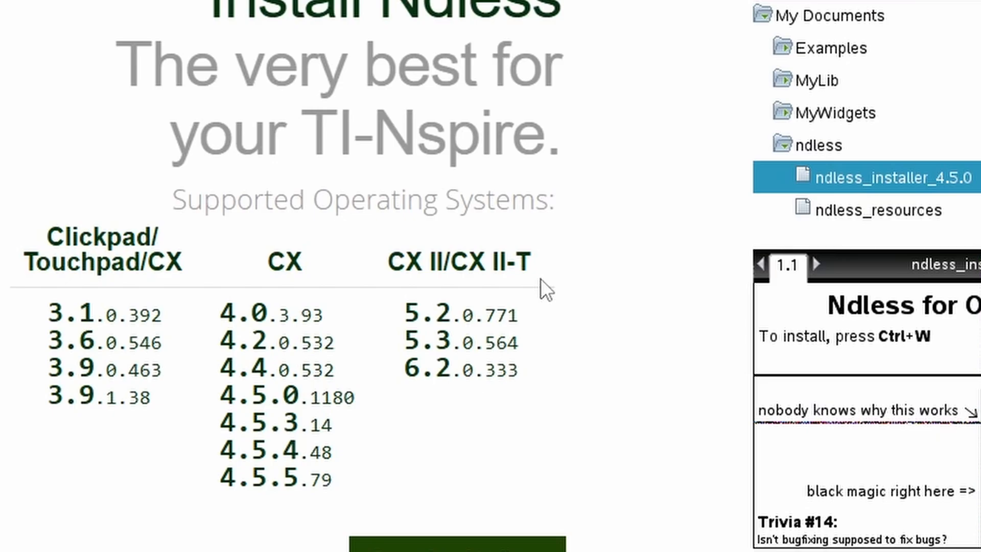
pyautogui.moveTo(547, 384)
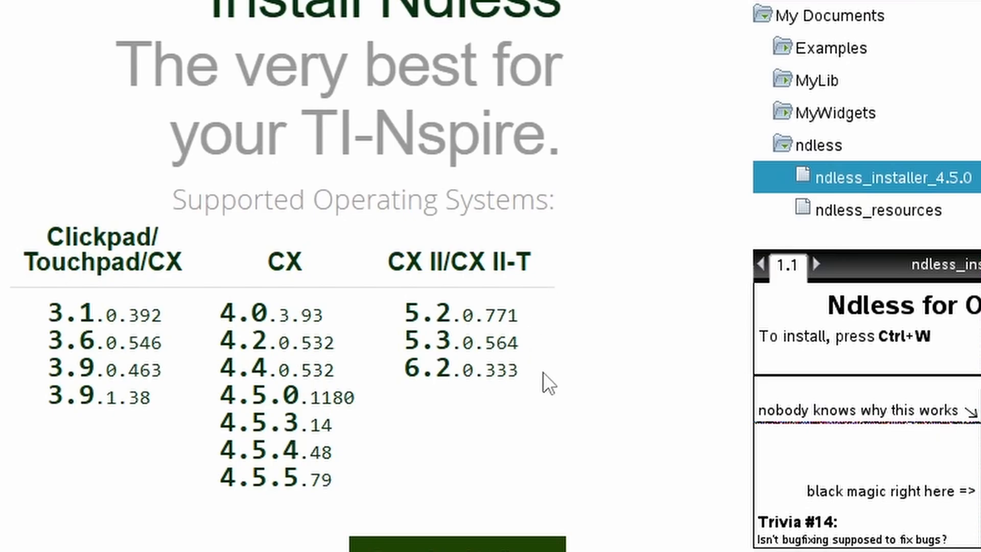
pyautogui.moveTo(461, 339)
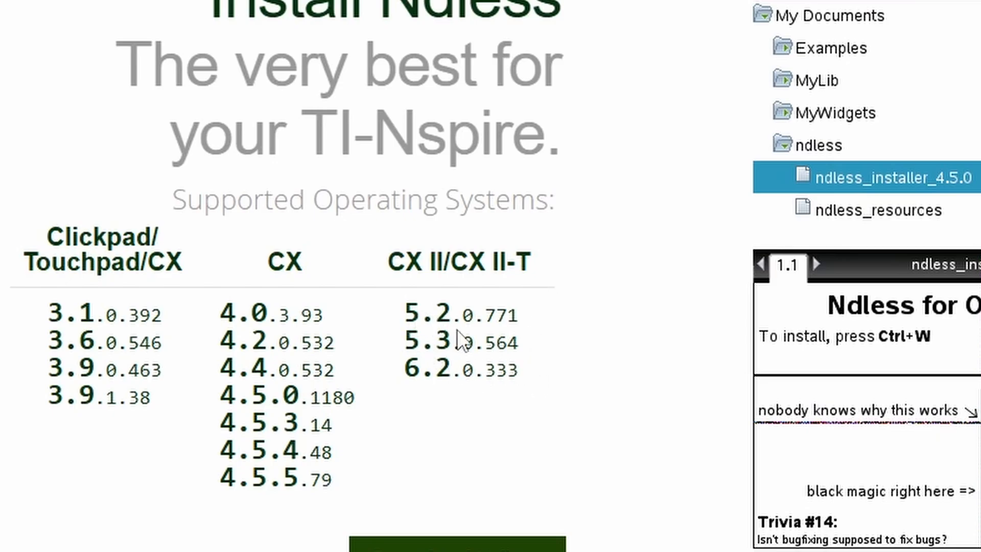
pyautogui.moveTo(452, 402)
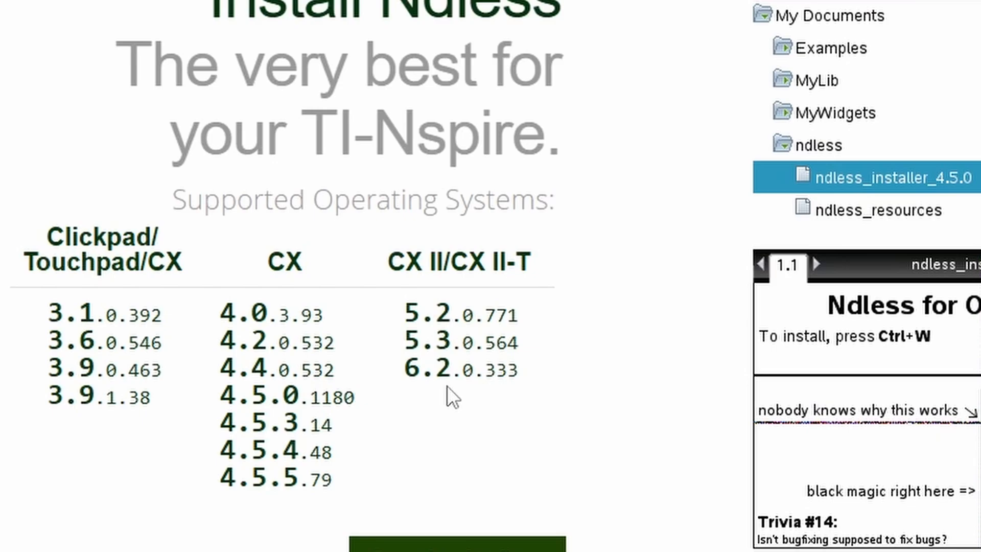